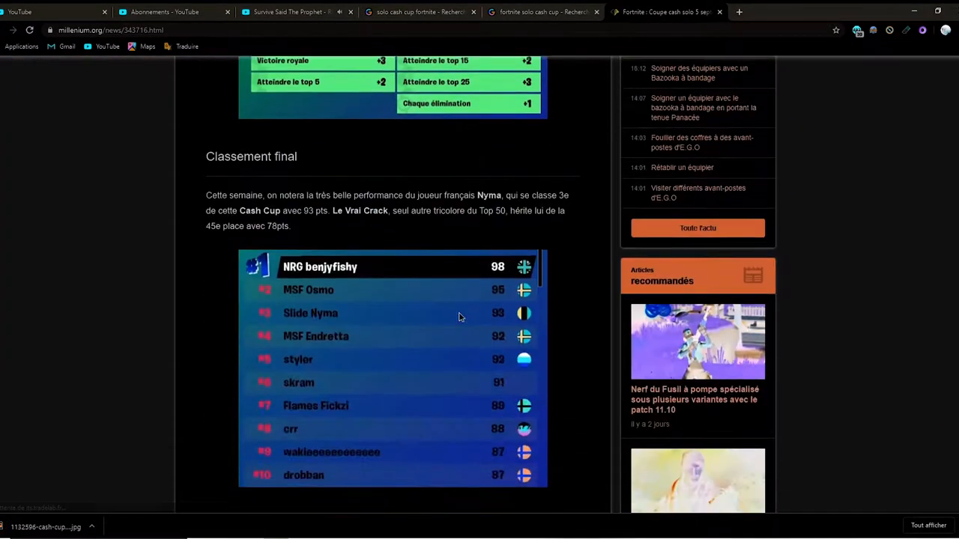
Step: Save the pink Fortnite Champion Series posters from the solo cash cup image results
left_click(543, 11)
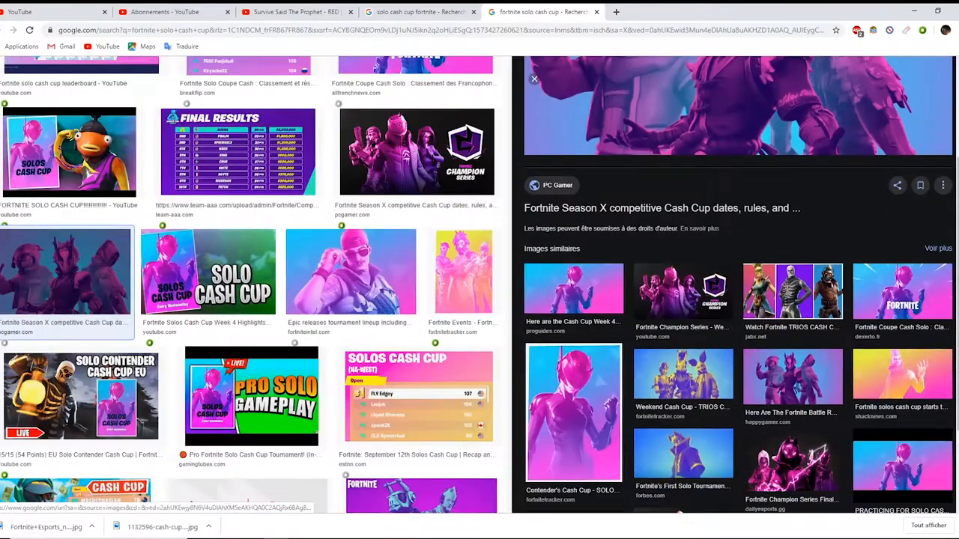
left_click(416, 152)
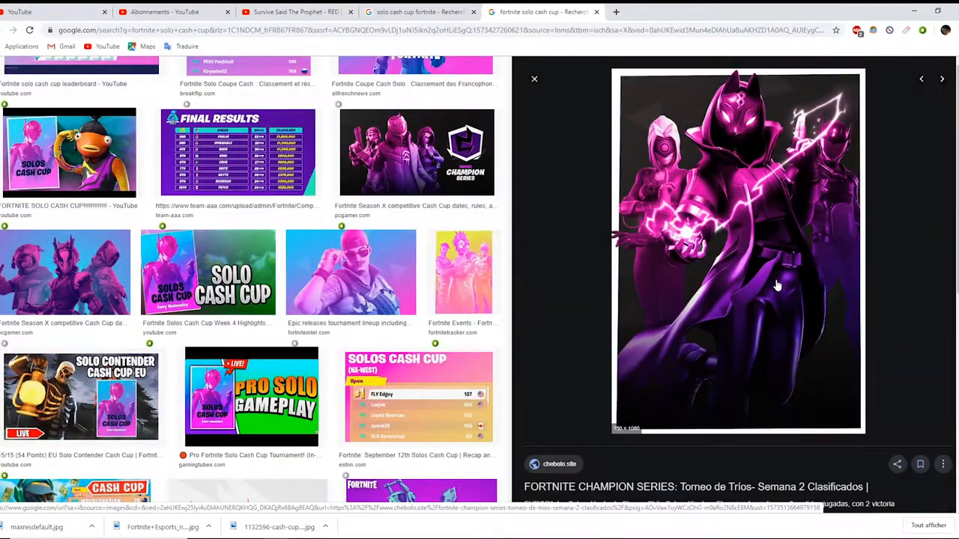
left_click(942, 79)
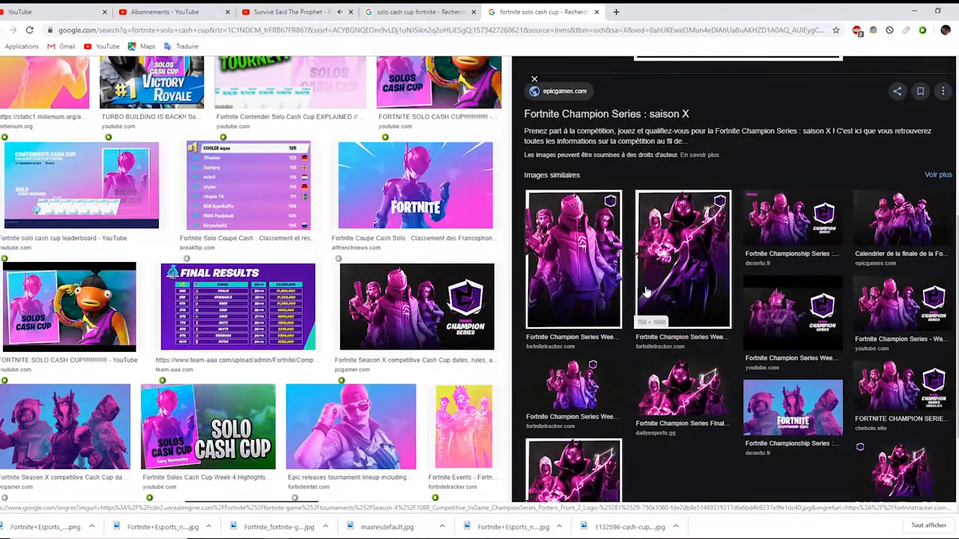
left_click(739, 11)
type("wall")
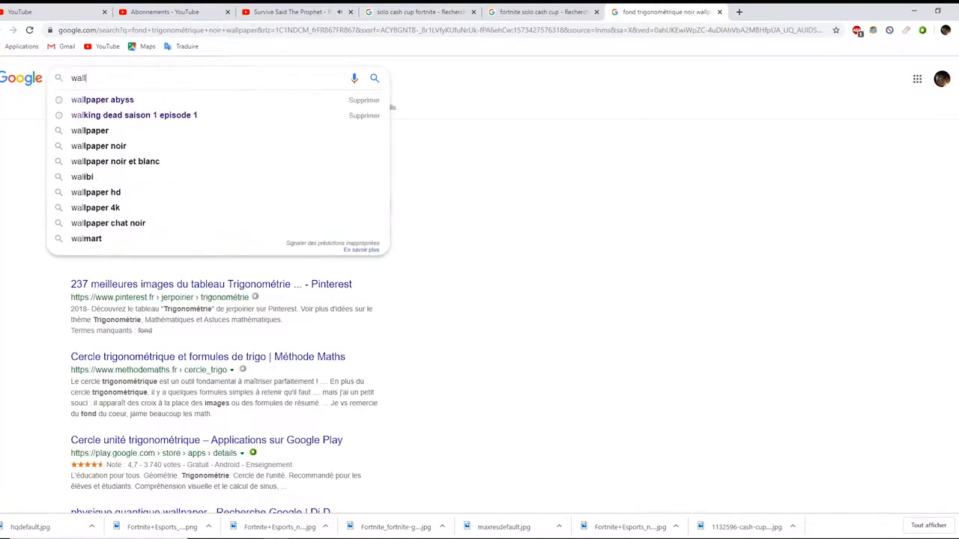
Step: Search Wallpaper Abyss for 'trigonométrique noir' and scroll through the black wallpaper results
left_click(102, 98)
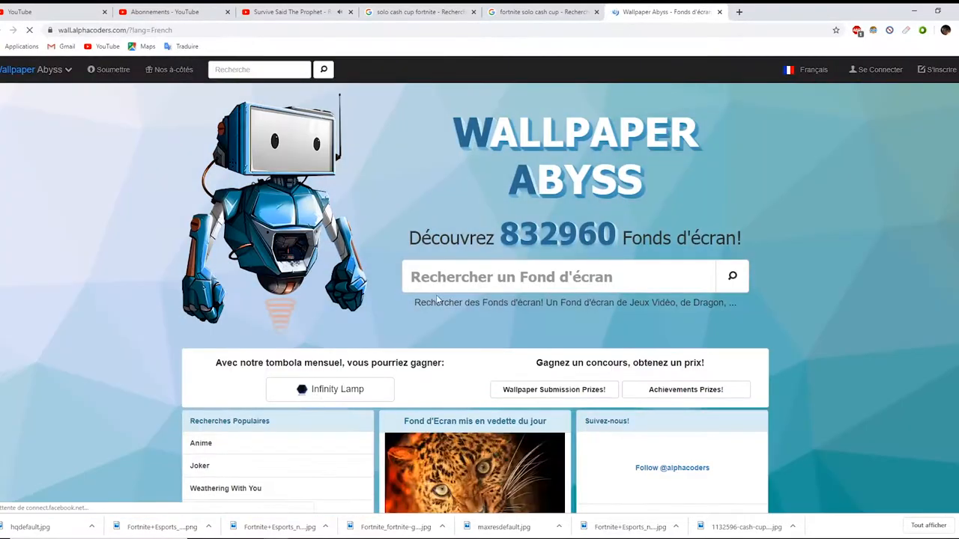
type("trigonométrique noir")
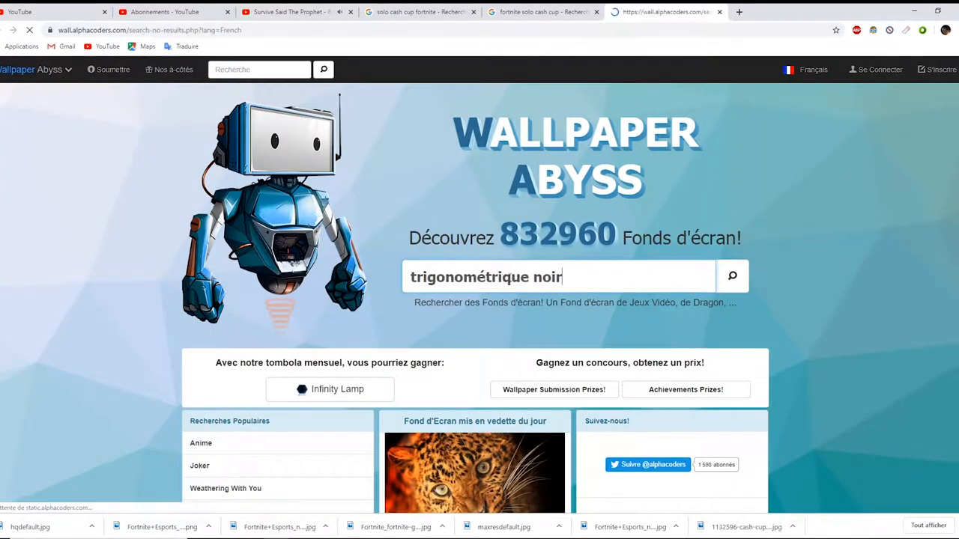
left_click(731, 277)
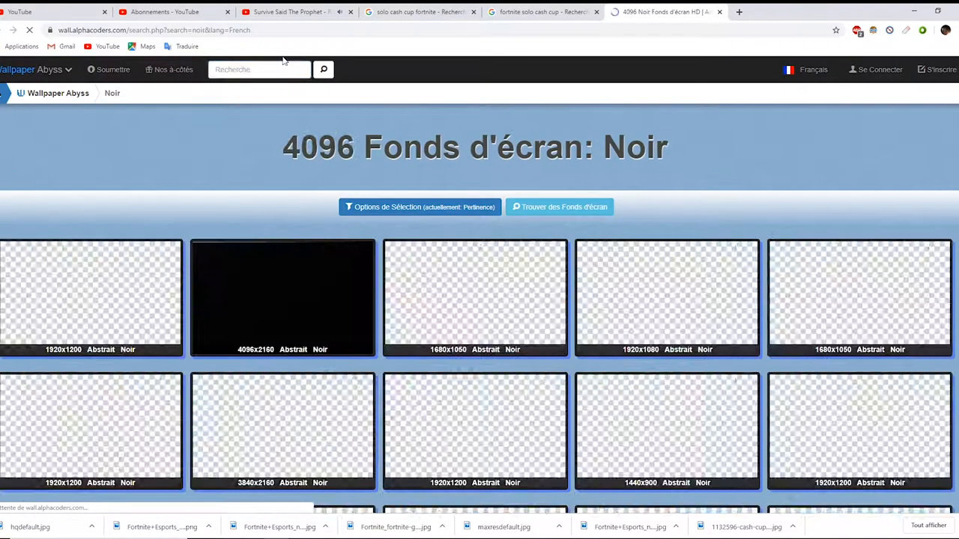
scroll("down", 3)
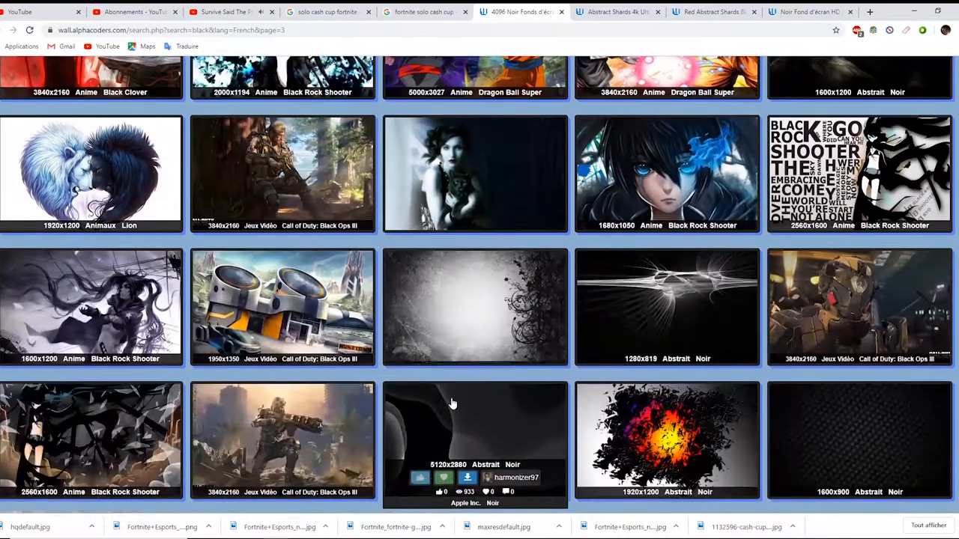
scroll("down", 3)
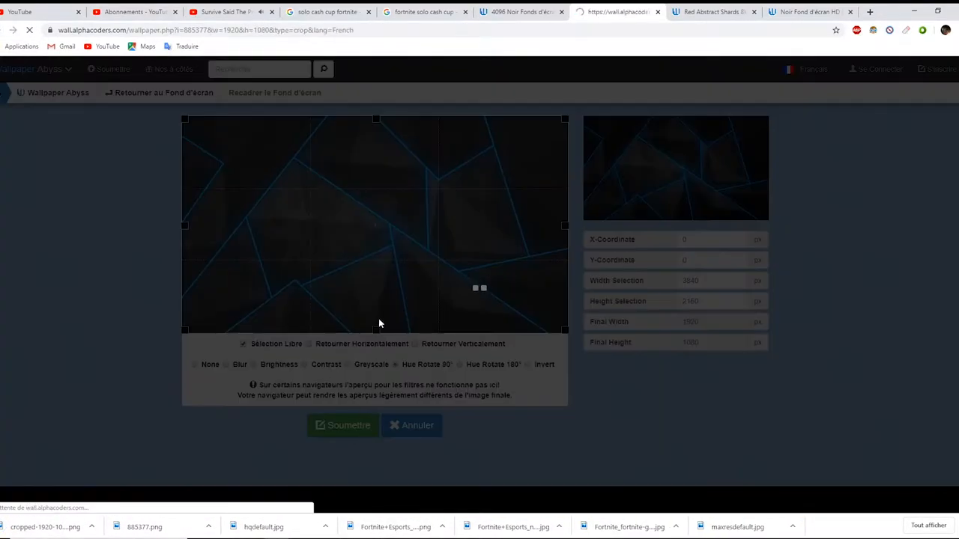
Step: Crop the shard and dark wallpapers to 1920×1080 and download them
left_click(342, 425)
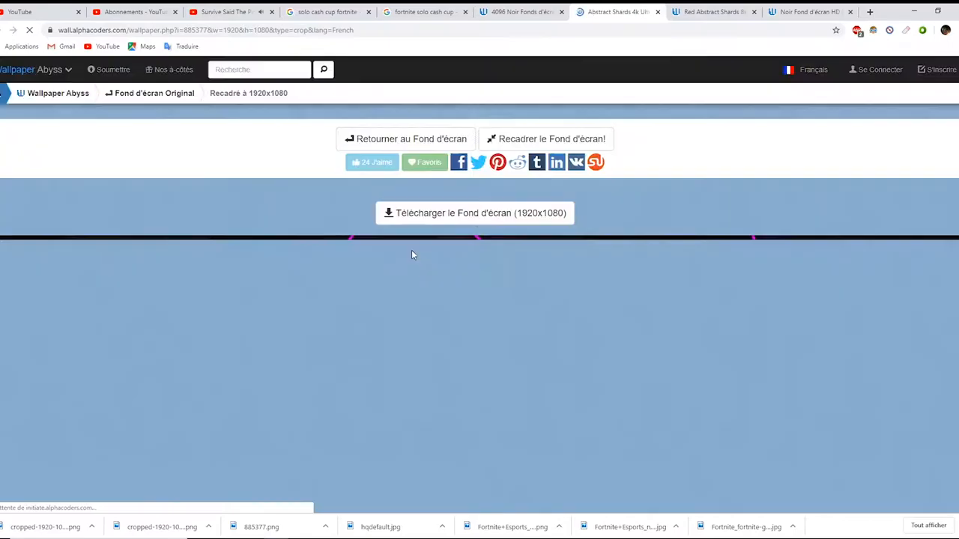
left_click(545, 138)
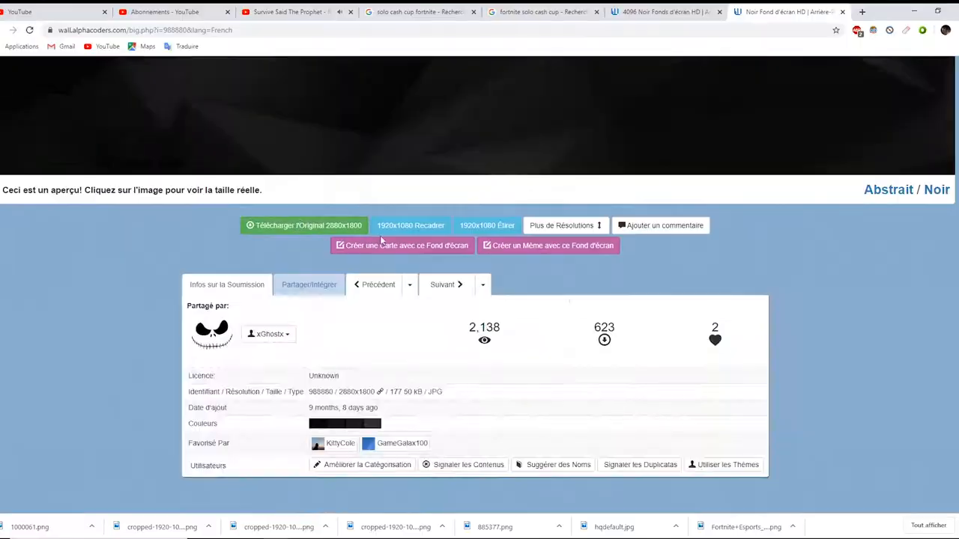
left_click(410, 225)
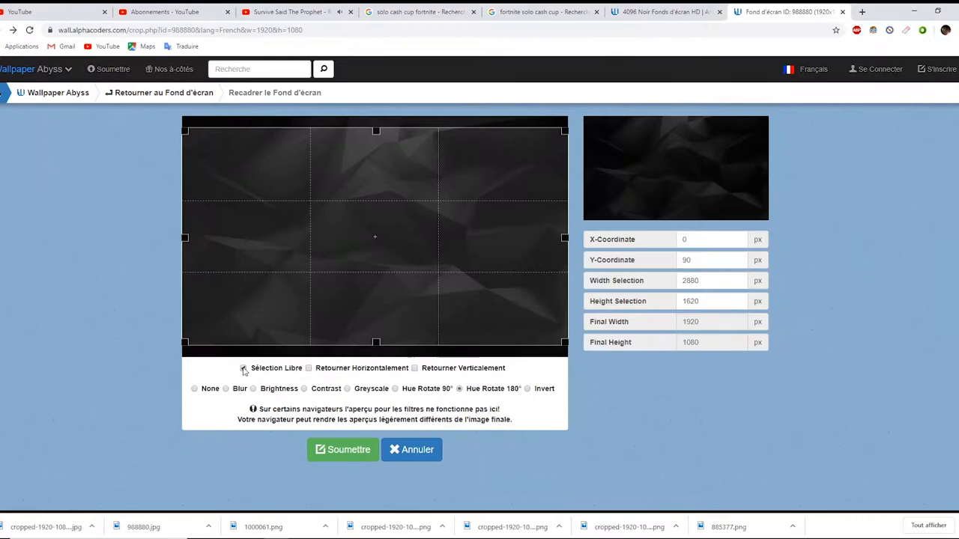
left_click(243, 368)
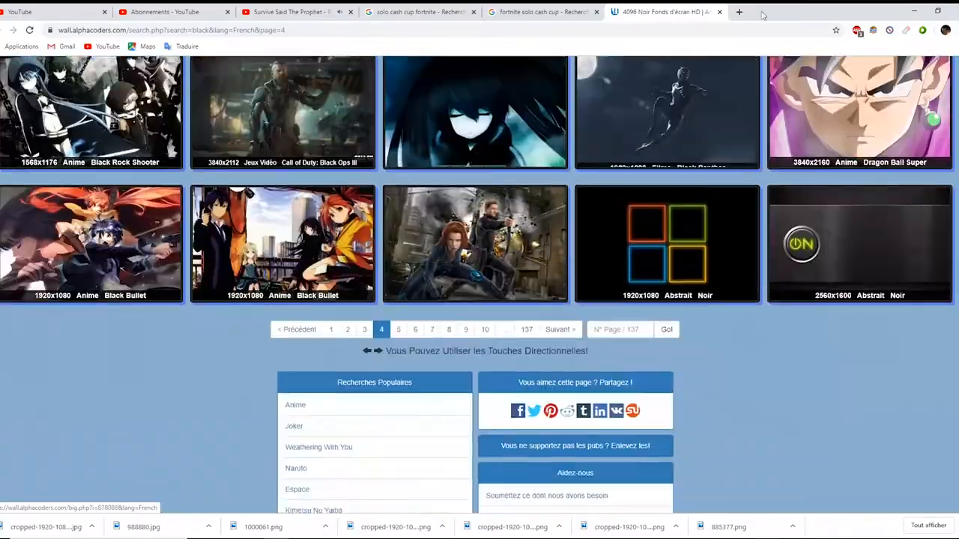
left_click(539, 11)
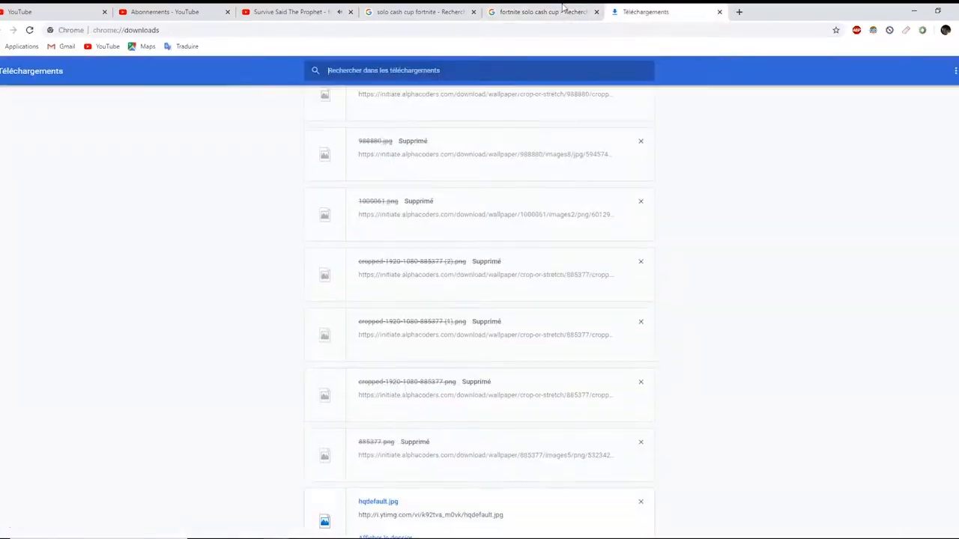
Step: Re-download the pink shard wallpaper and download the red shard wallpaper
left_click(423, 11)
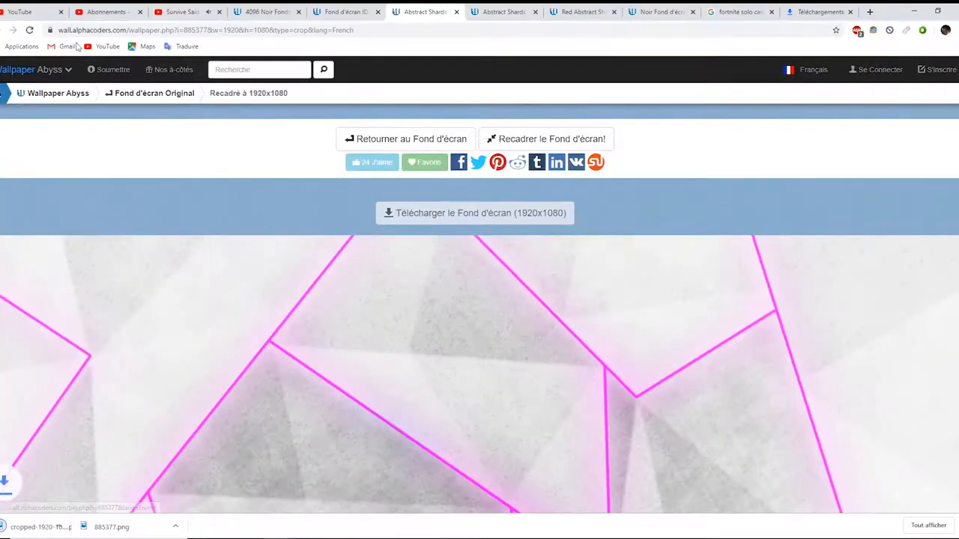
left_click(546, 139)
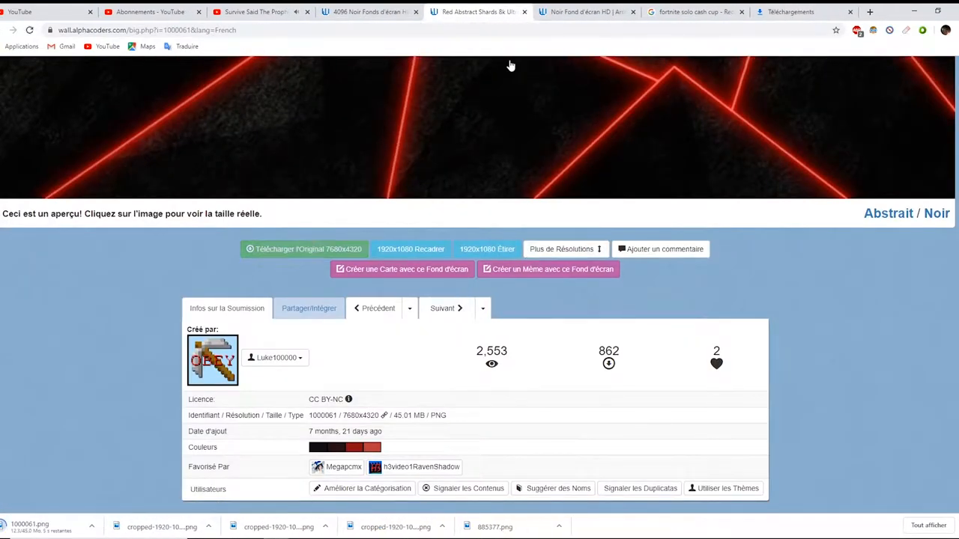
left_click(411, 249)
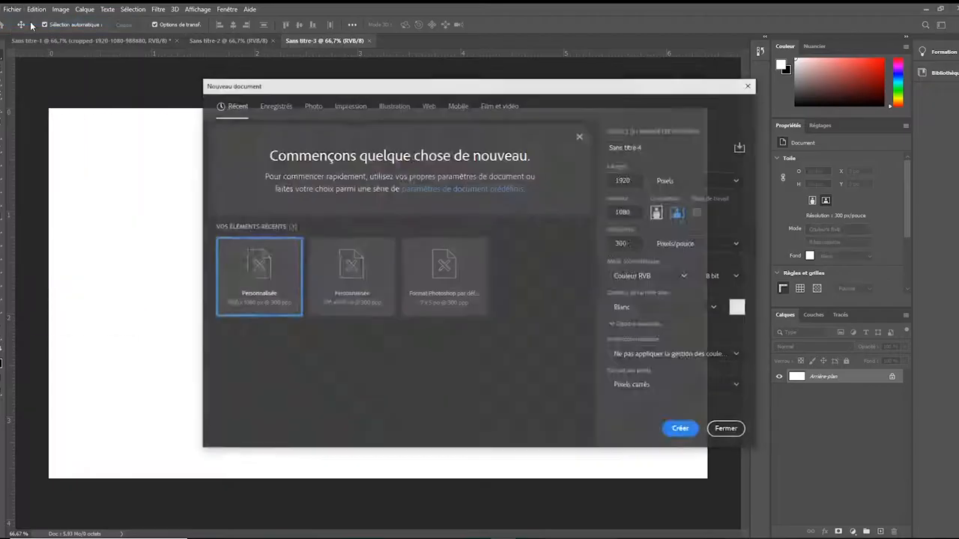
Step: Make 1920×1080 canvases and embed the dark and pink shard wallpapers as layers
left_click(679, 428)
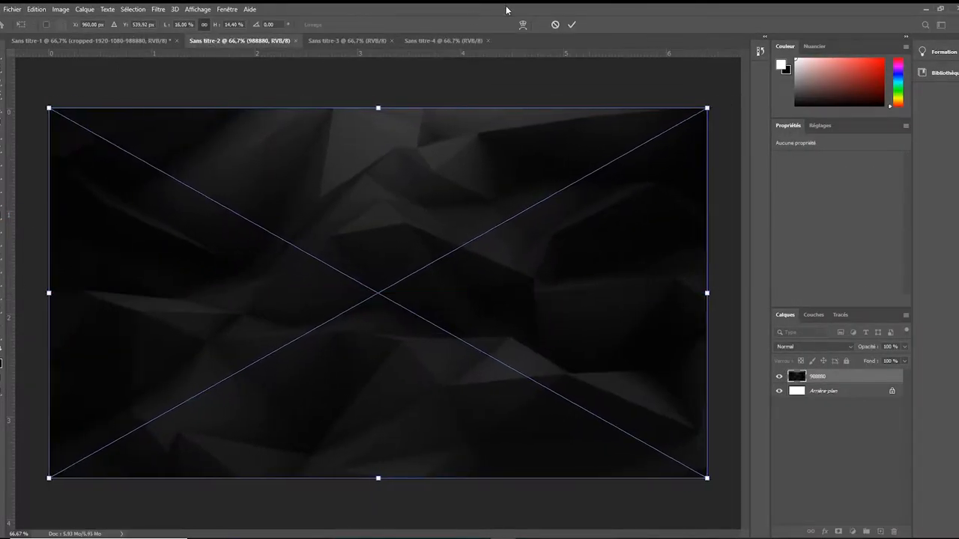
left_click(12, 9)
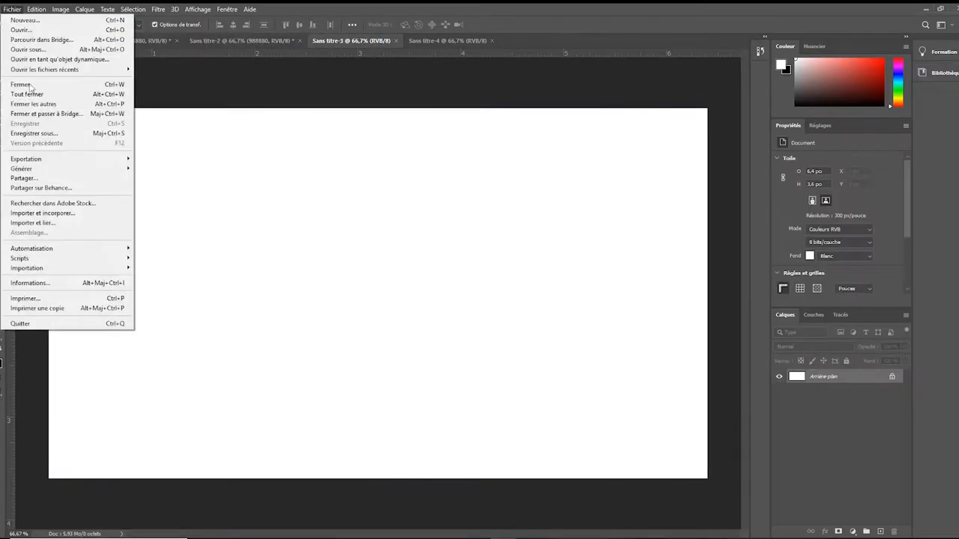
left_click(43, 212)
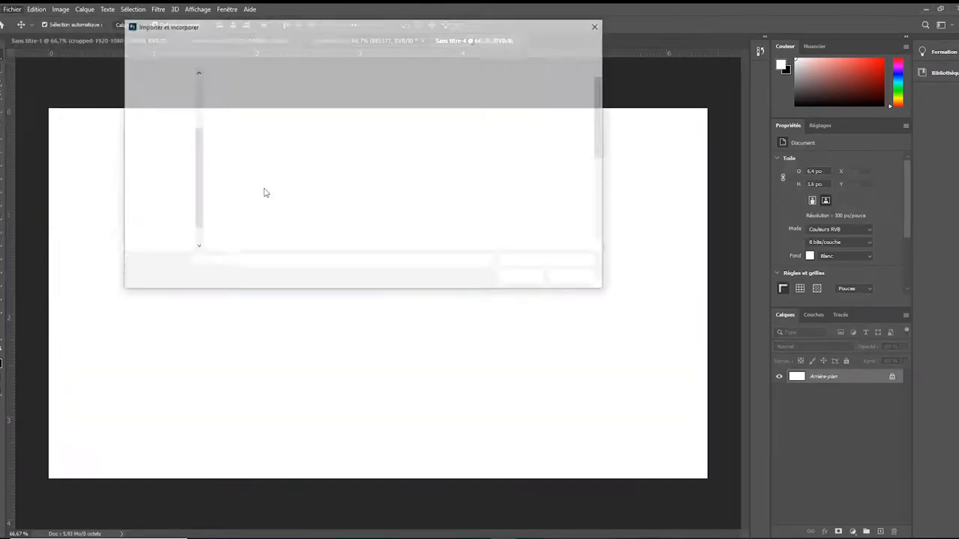
left_click(12, 9)
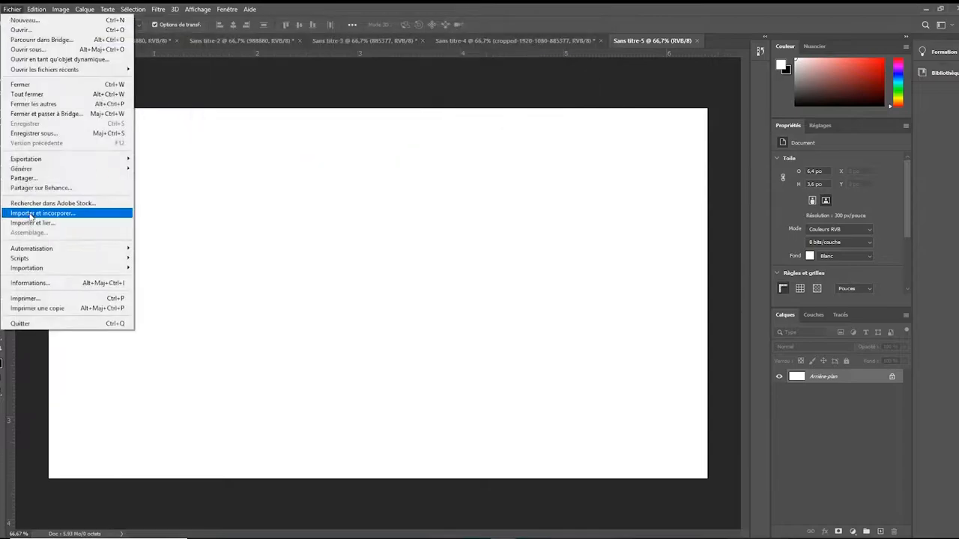
left_click(43, 213)
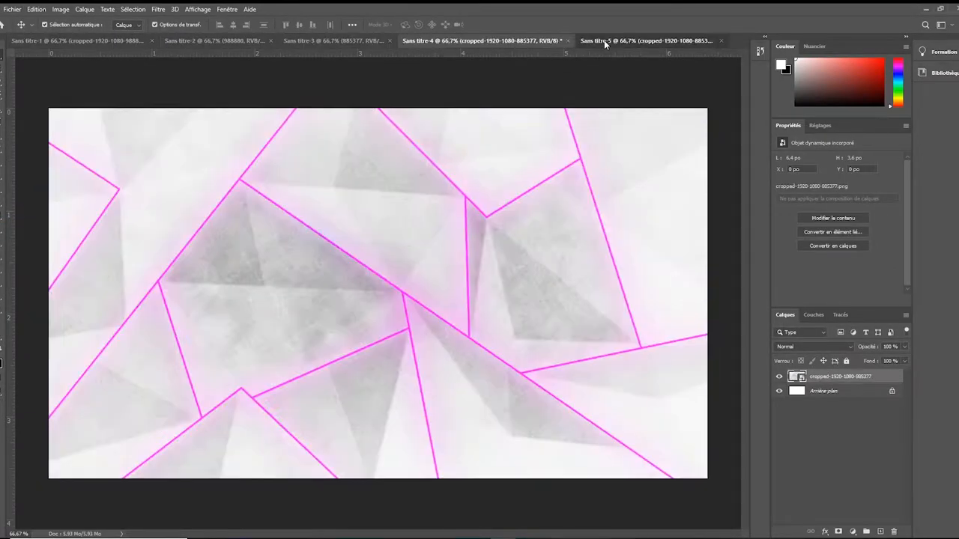
left_click(12, 9)
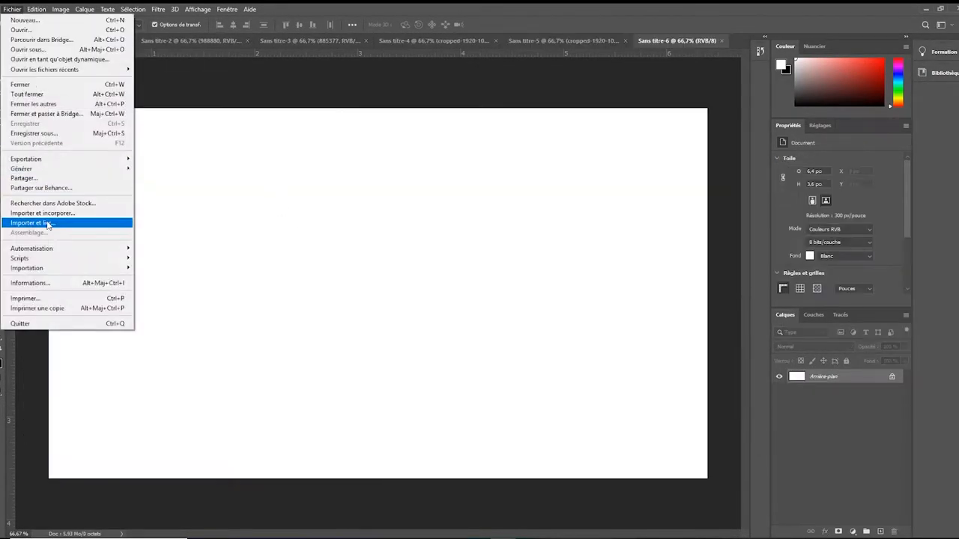
left_click(33, 222)
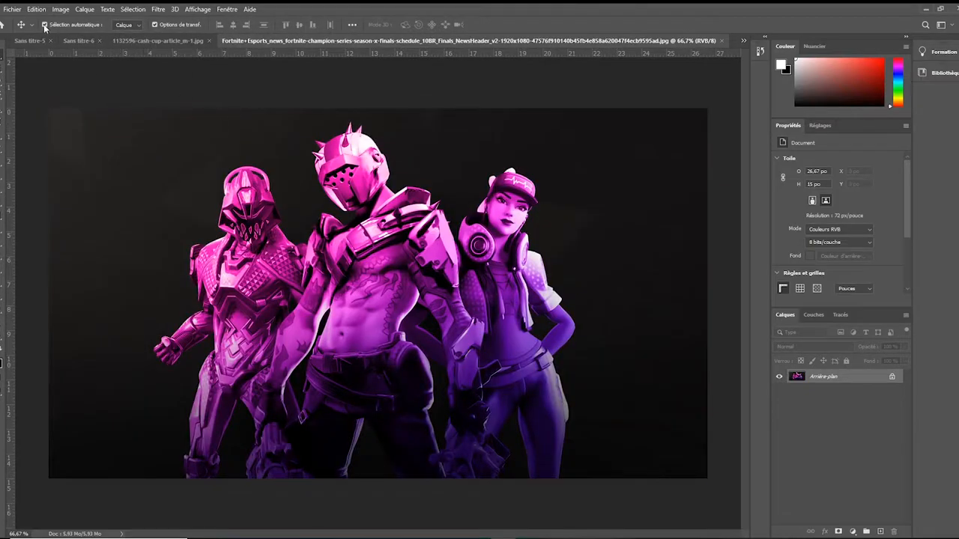
Step: View the next Fortnite reference image and create another 1920×1080 document
left_click(12, 9)
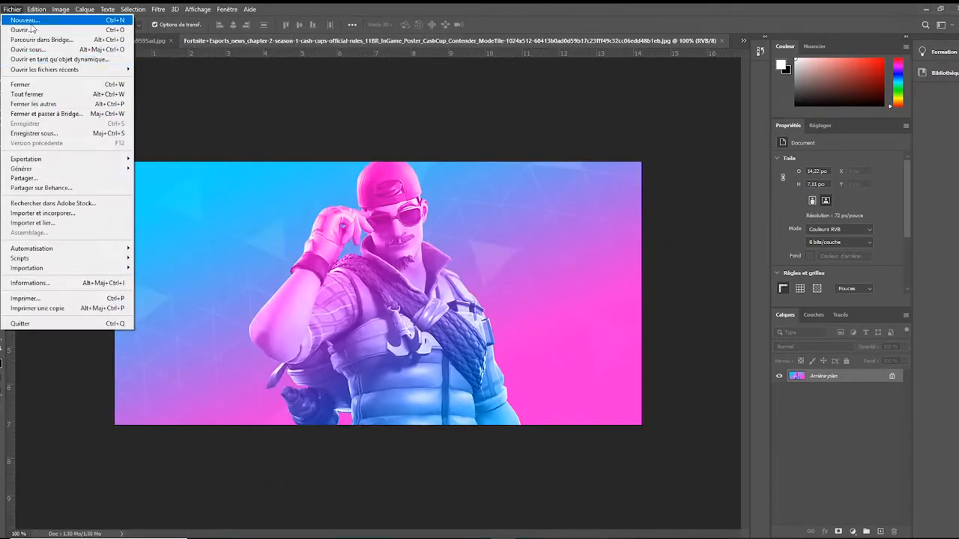
left_click(25, 21)
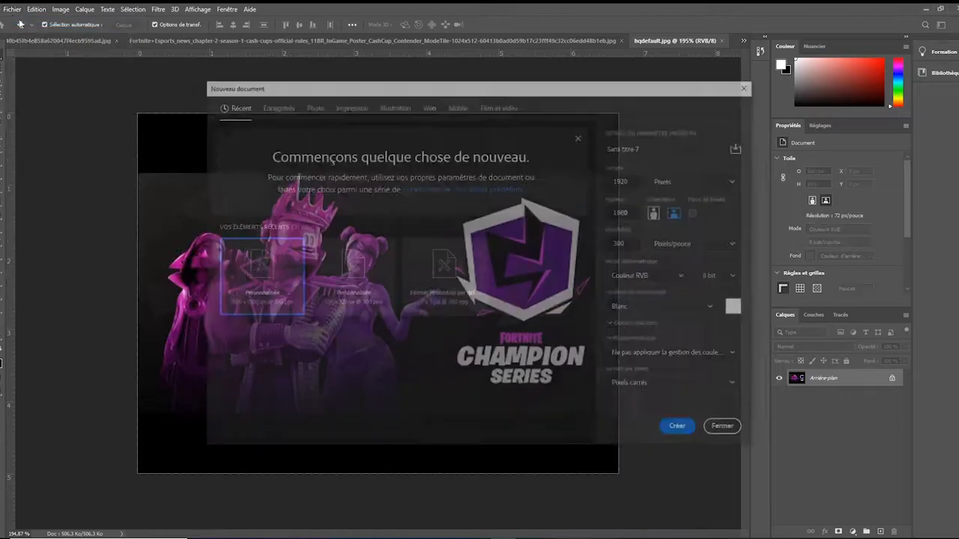
left_click(721, 425)
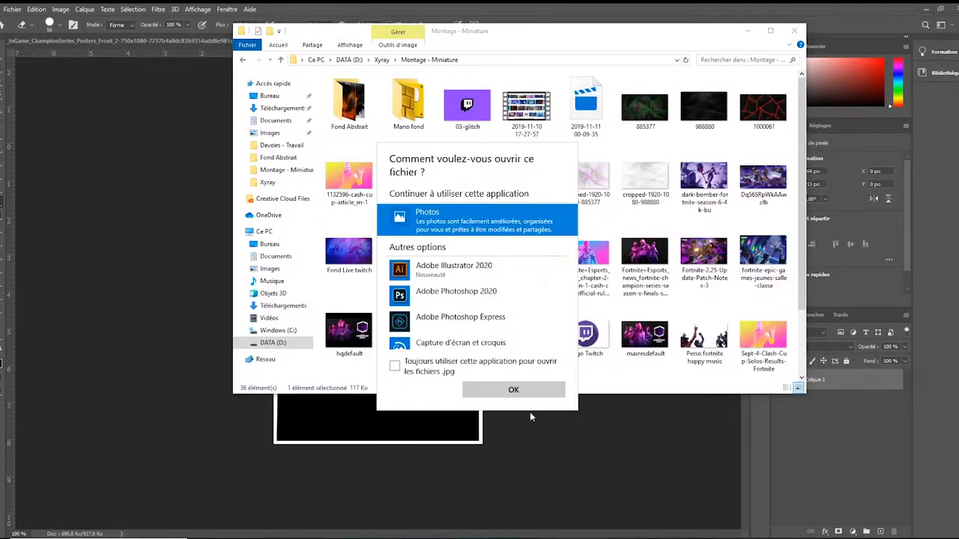
Step: Open maxresdefault from File Explorer with Adobe Photoshop 2020
left_click(513, 390)
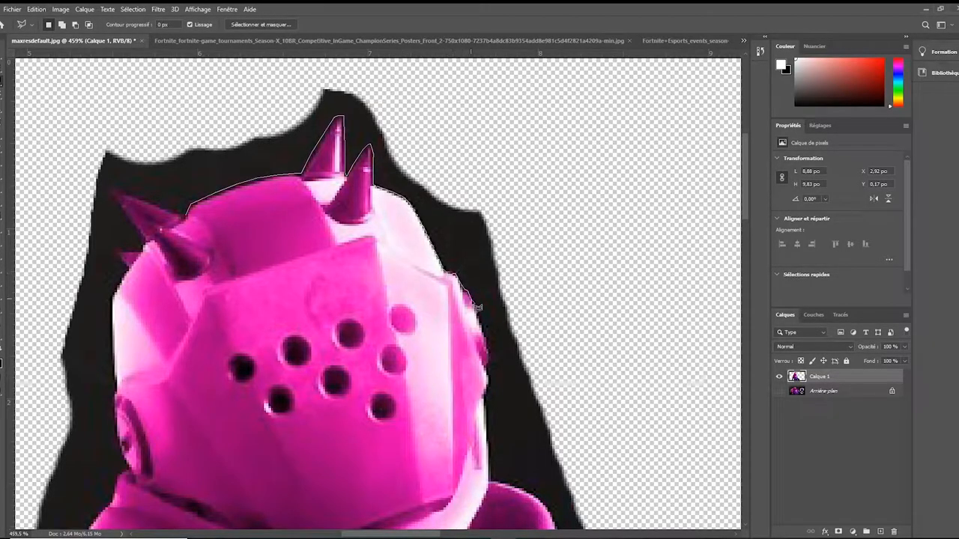
Step: Scroll the maxresdefault image while selecting the pink character
scroll("down", 3)
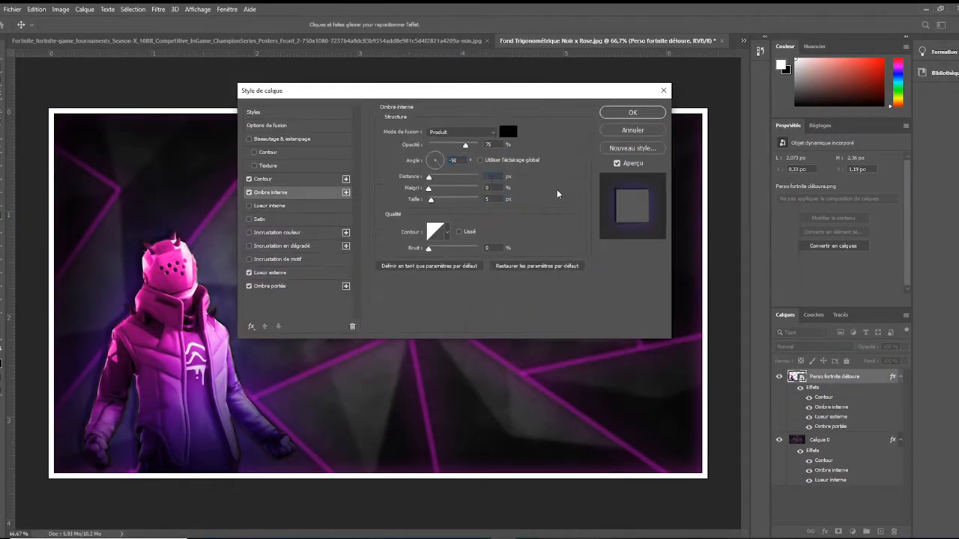
Step: Apply contour, inner shadow, outer glow and drop shadow, then finish the HIGHLIGHT title
left_click(632, 112)
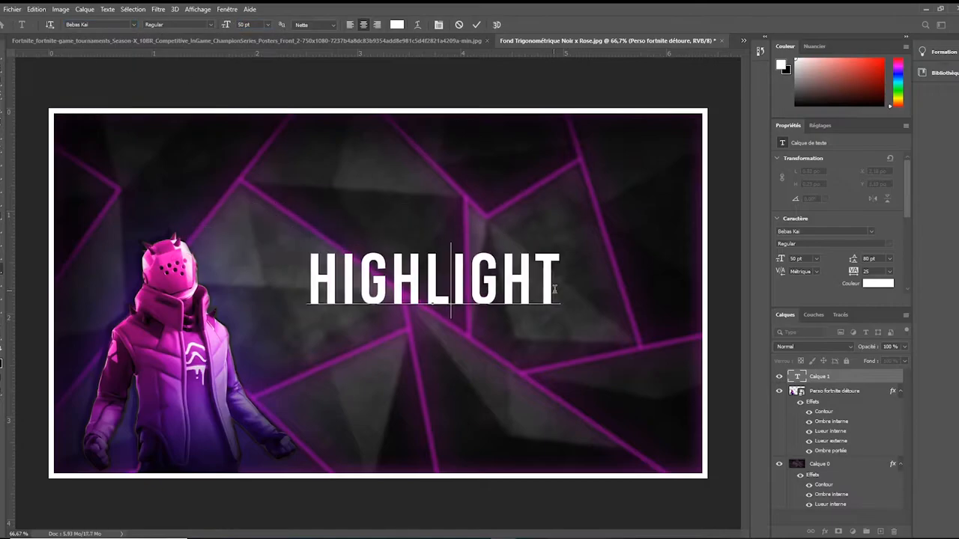
left_click(551, 41)
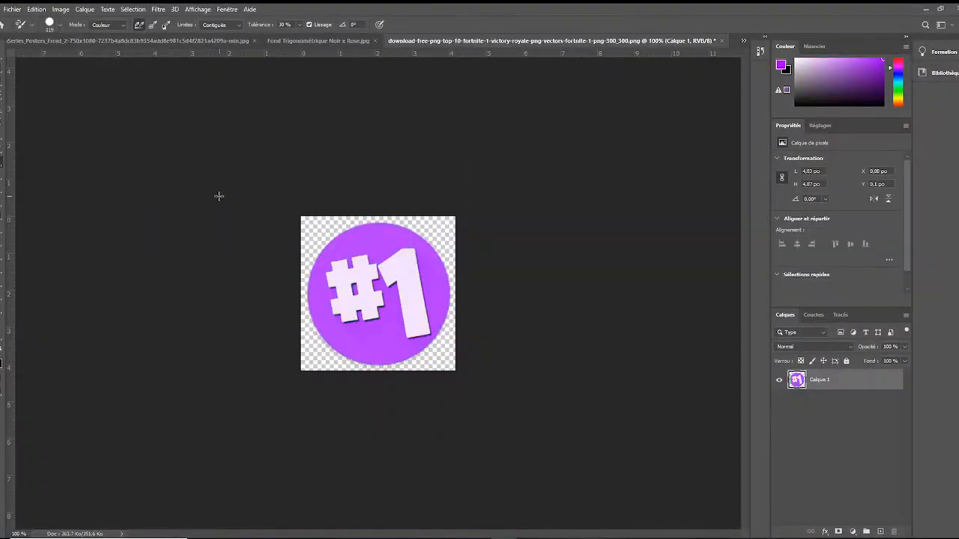